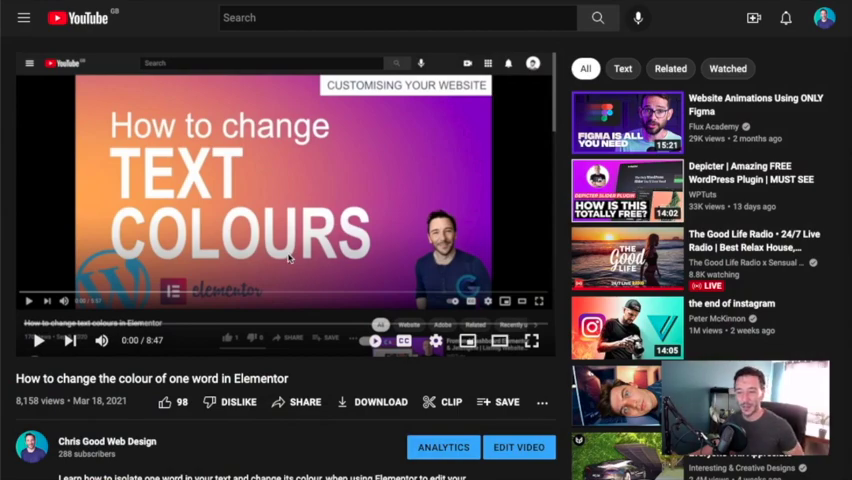
# Scroll down the page to bring the yoga image section into view
pyautogui.scroll(-3)
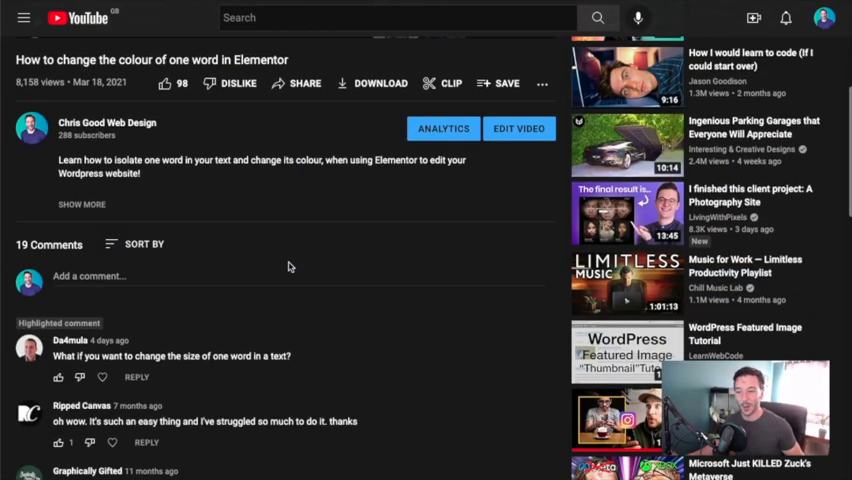
pyautogui.scroll(-3)
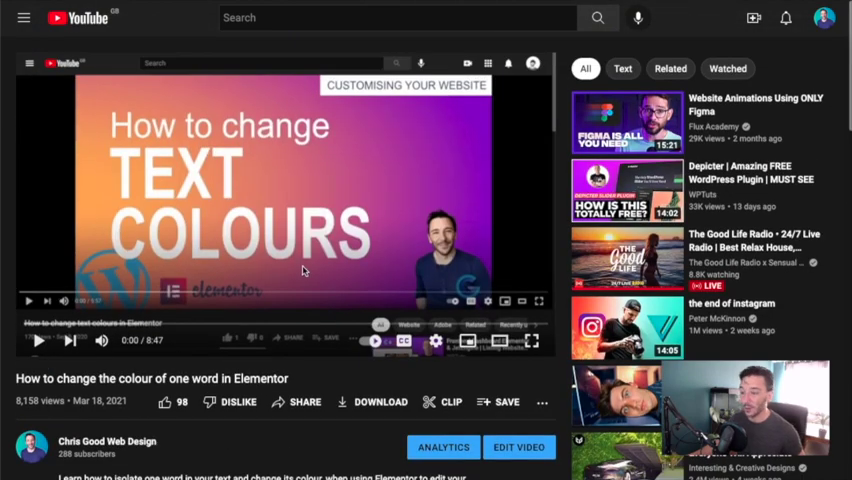
pyautogui.moveTo(418, 164)
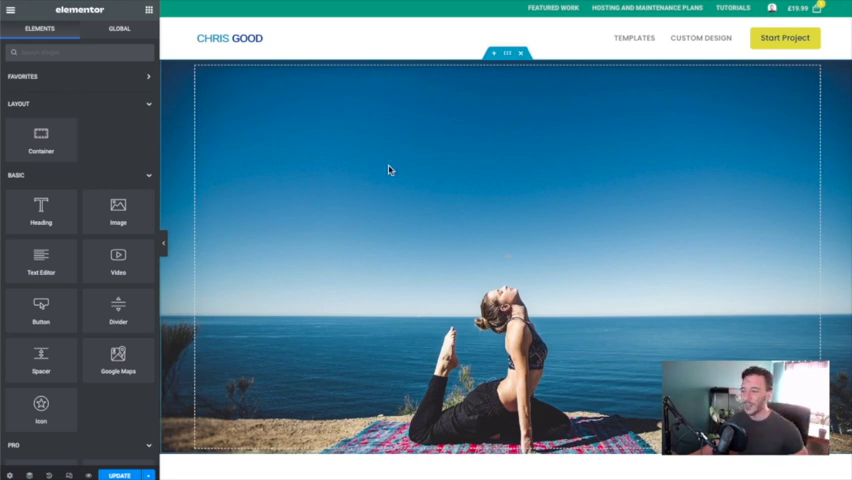
pyautogui.moveTo(426, 281)
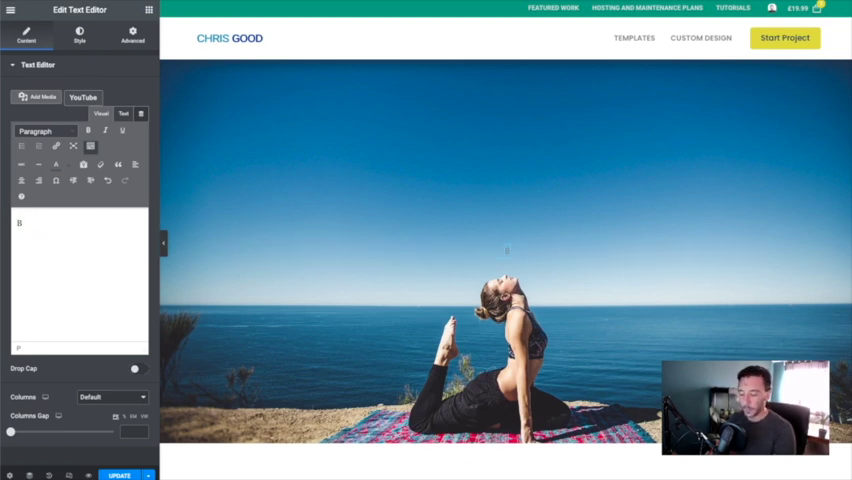
# Type 'Become the peace you want to project' into the text widget
pyautogui.write('Become the peace you want to')
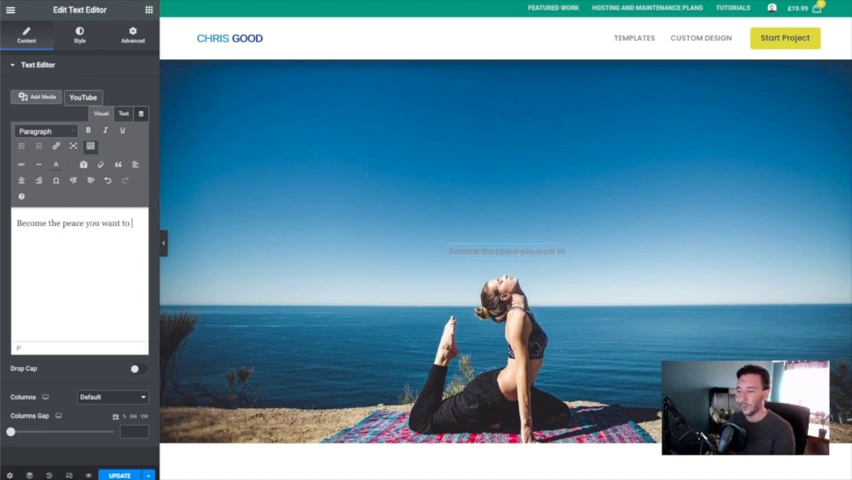
pyautogui.write('proje')
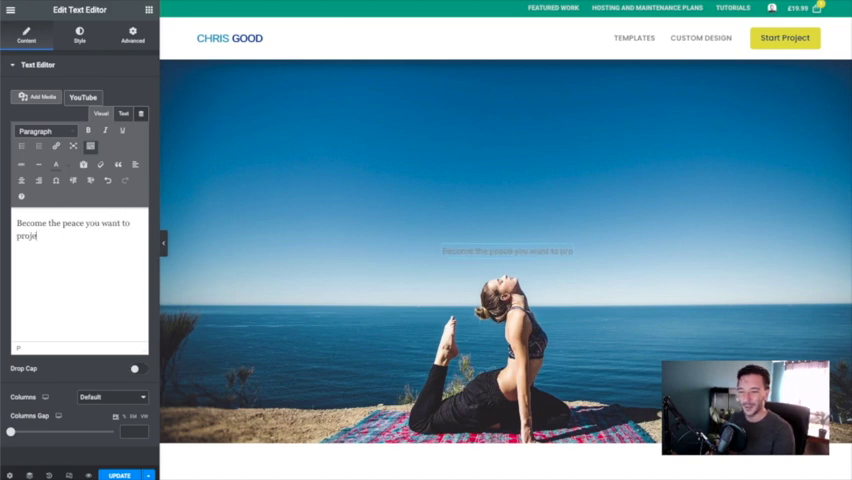
pyautogui.write('ct')
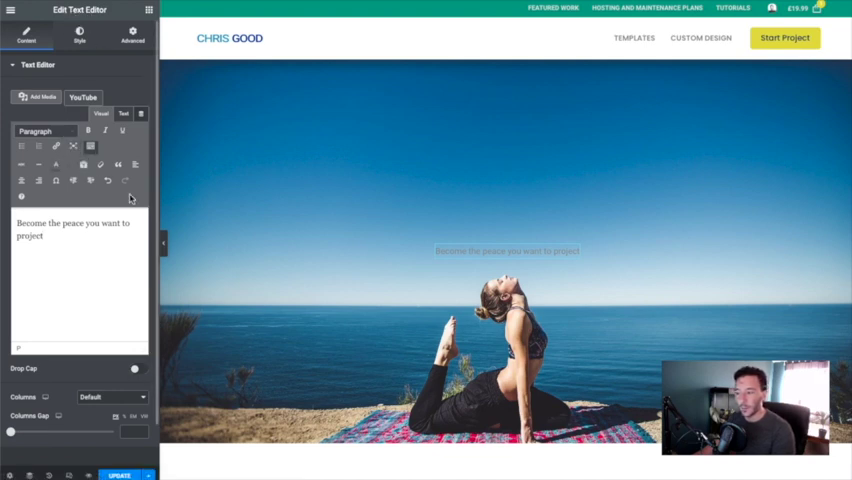
pyautogui.click(507, 250)
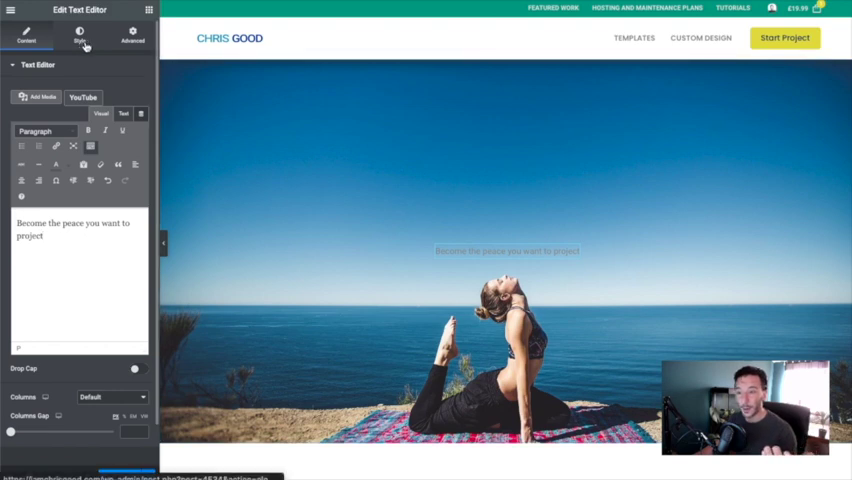
# Set the quote's typography font family to Tahoma and enlarge its size
pyautogui.click(79, 32)
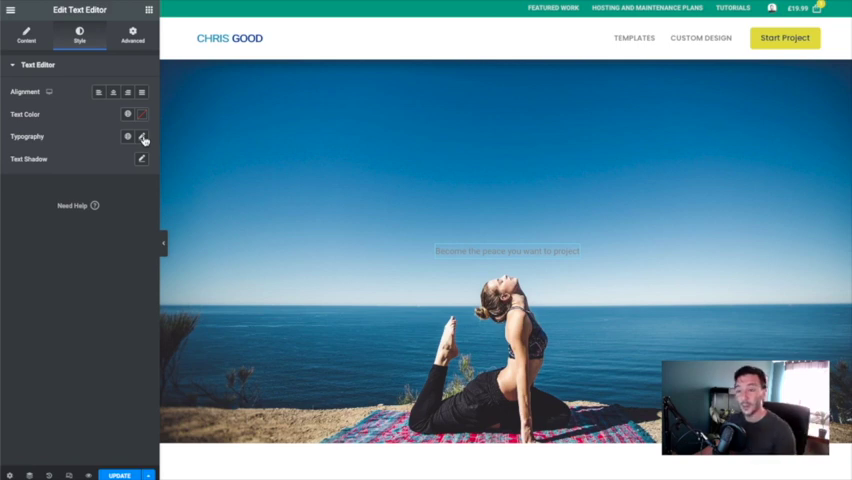
pyautogui.click(142, 136)
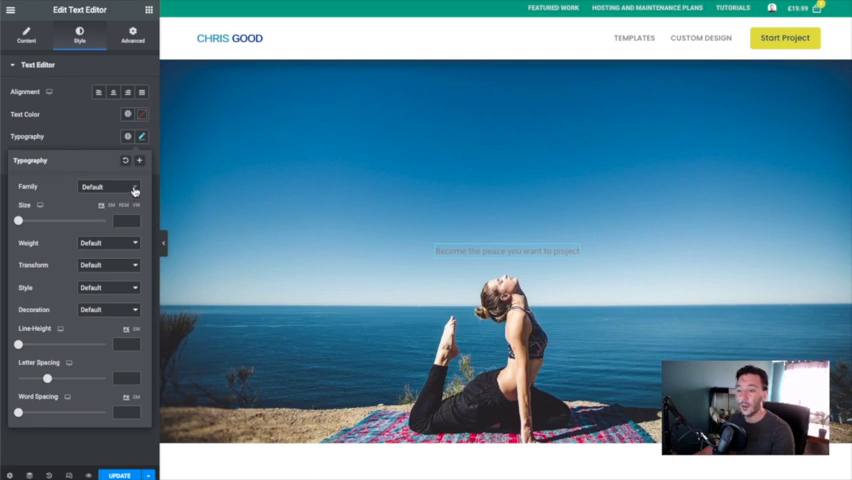
pyautogui.click(108, 187)
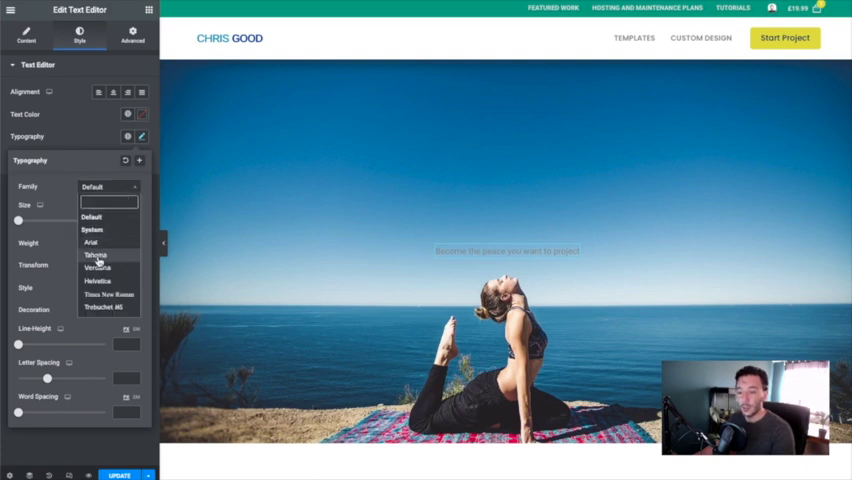
pyautogui.click(95, 255)
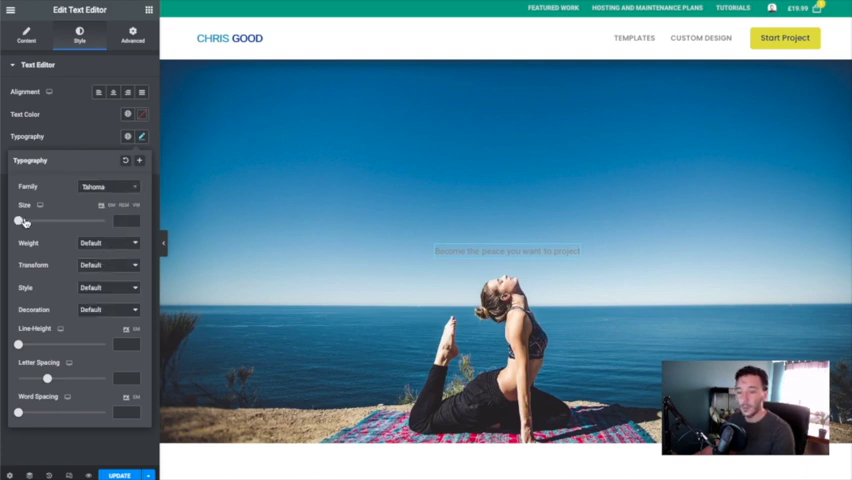
pyautogui.moveTo(20, 220); pyautogui.dragTo(48, 220)
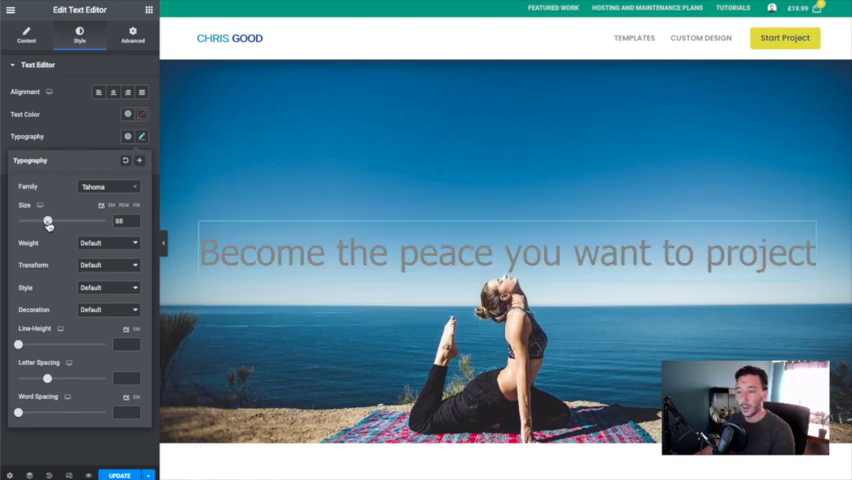
pyautogui.moveTo(48, 221); pyautogui.dragTo(82, 221)
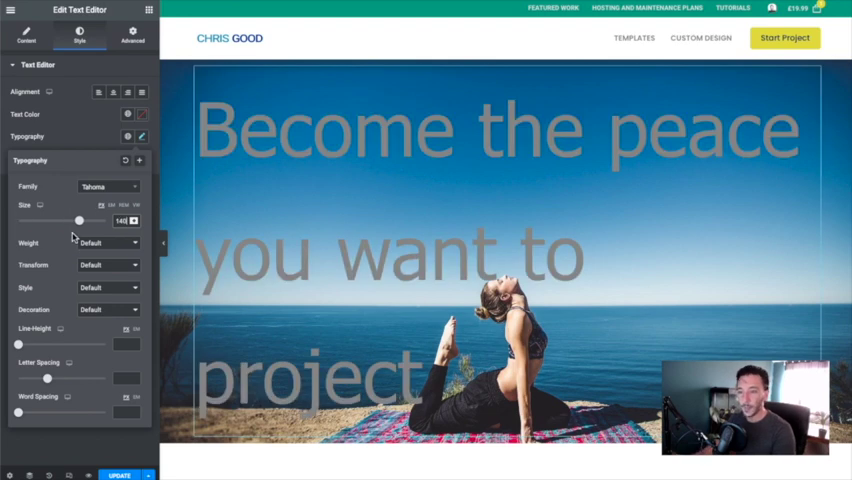
# Set font weight 700, uppercase transform, and keep decoration at default
pyautogui.click(107, 243)
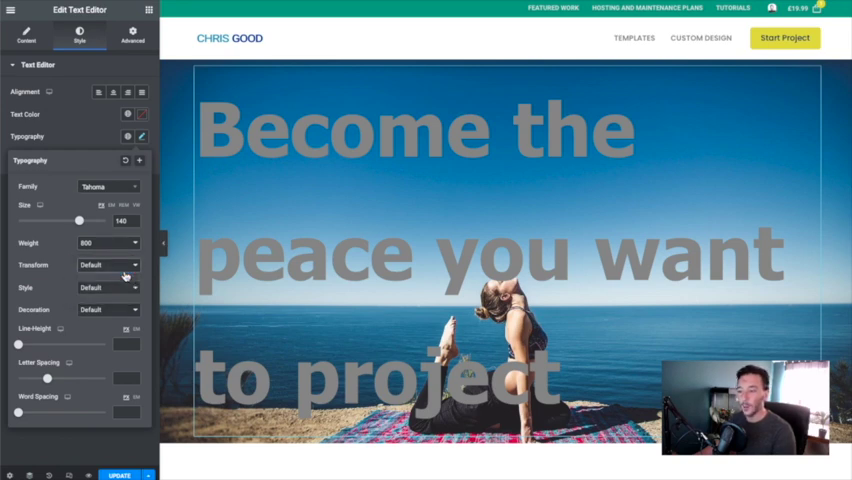
pyautogui.click(107, 264)
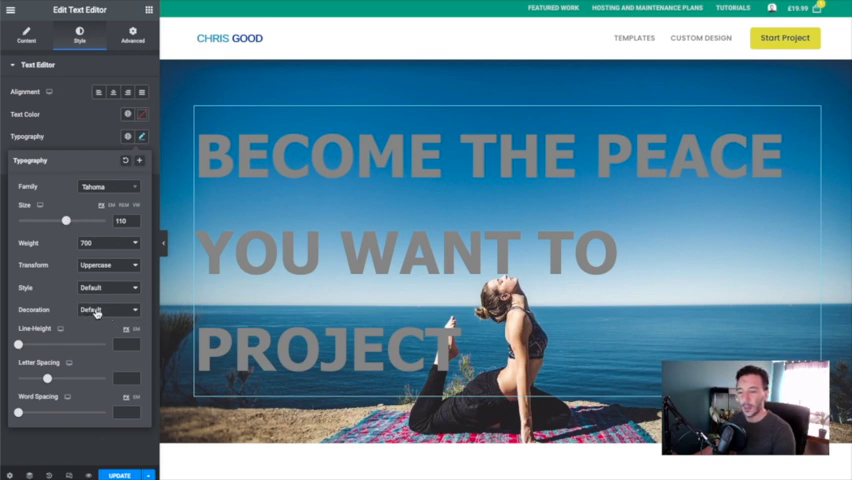
pyautogui.click(107, 309)
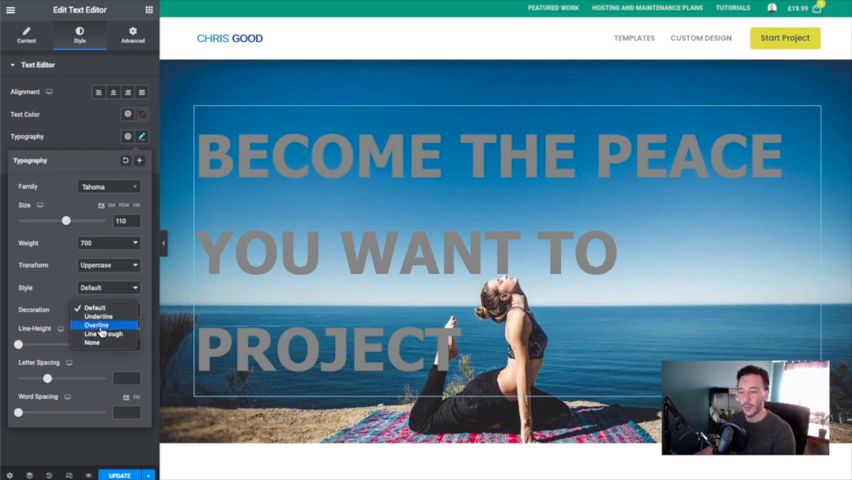
pyautogui.click(94, 324)
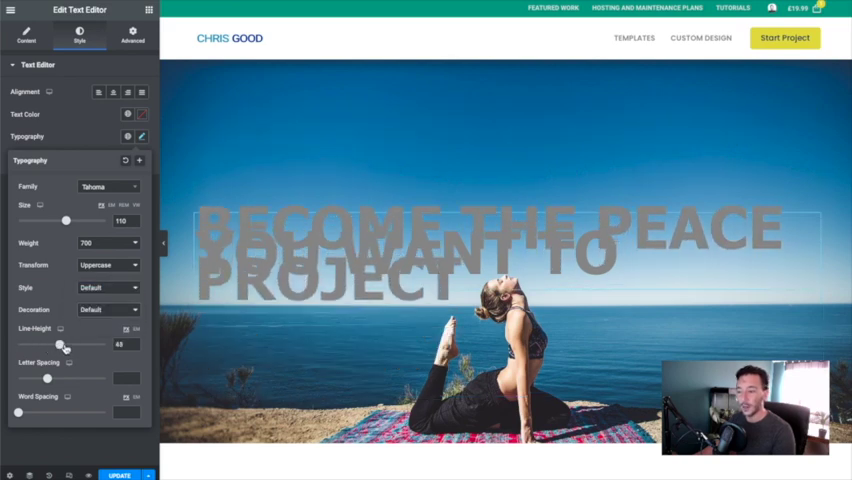
# Tighten the quote's line height to just under one line (about 0.9 em)
pyautogui.moveTo(63, 344); pyautogui.dragTo(107, 344)
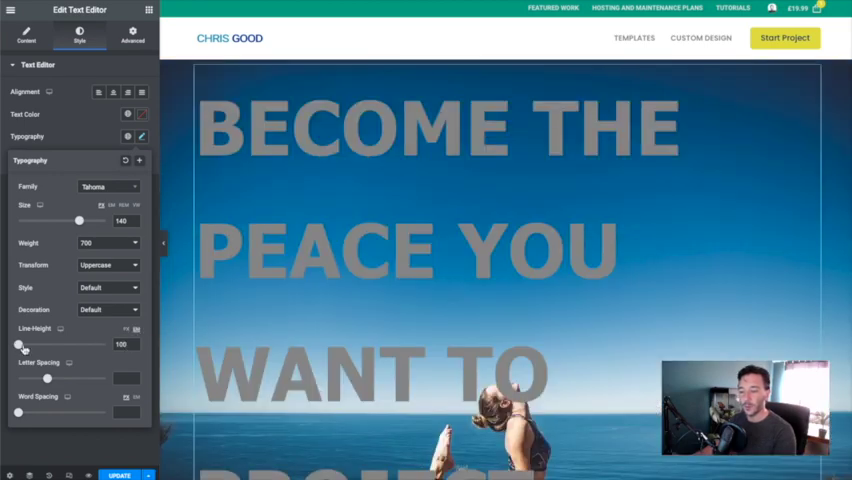
pyautogui.moveTo(55, 344); pyautogui.dragTo(27, 344)
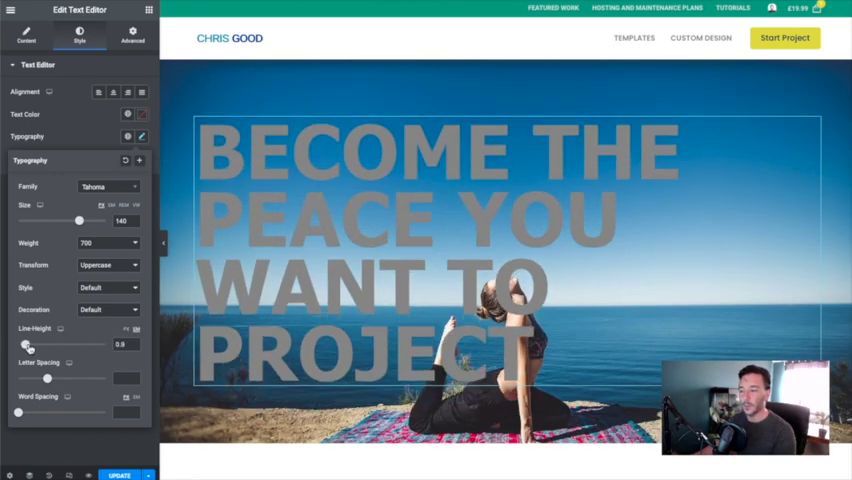
pyautogui.moveTo(25, 344); pyautogui.dragTo(30, 344)
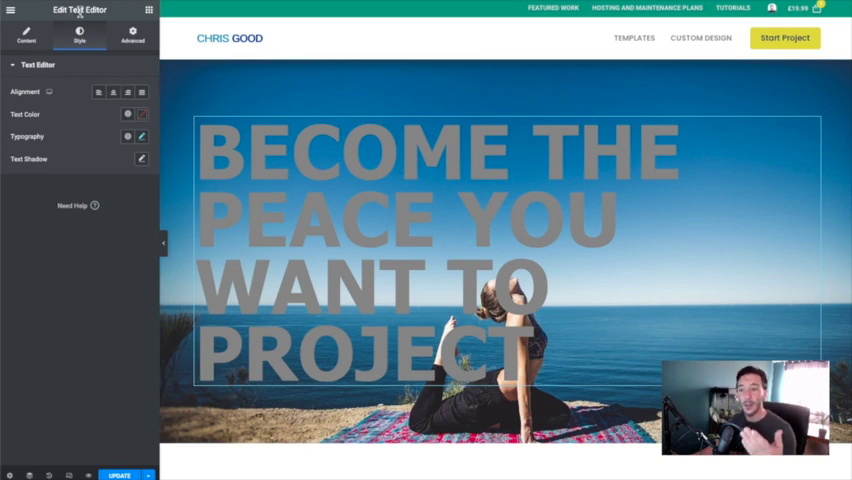
# Give the heading text a white colour with reduced opacity so the image shows through
pyautogui.click(26, 33)
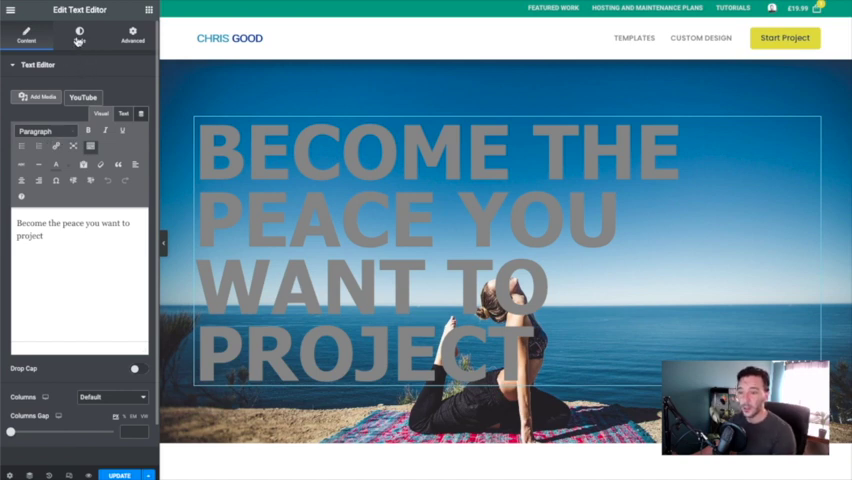
pyautogui.click(79, 31)
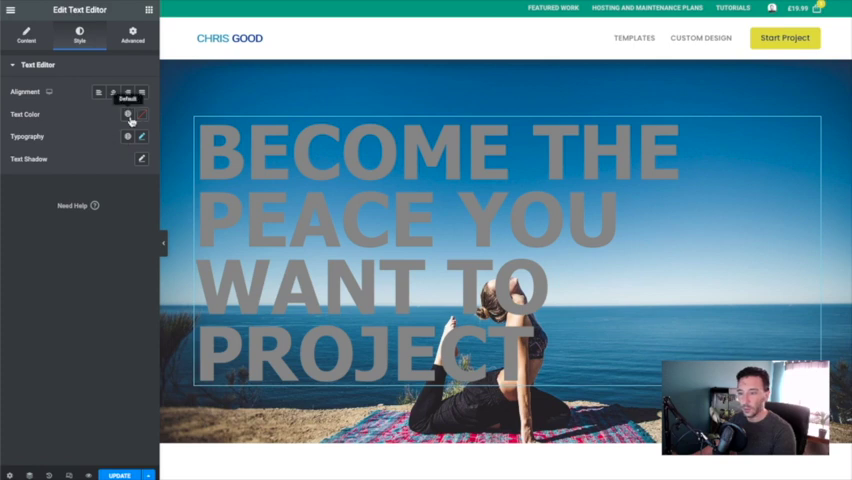
pyautogui.click(127, 114)
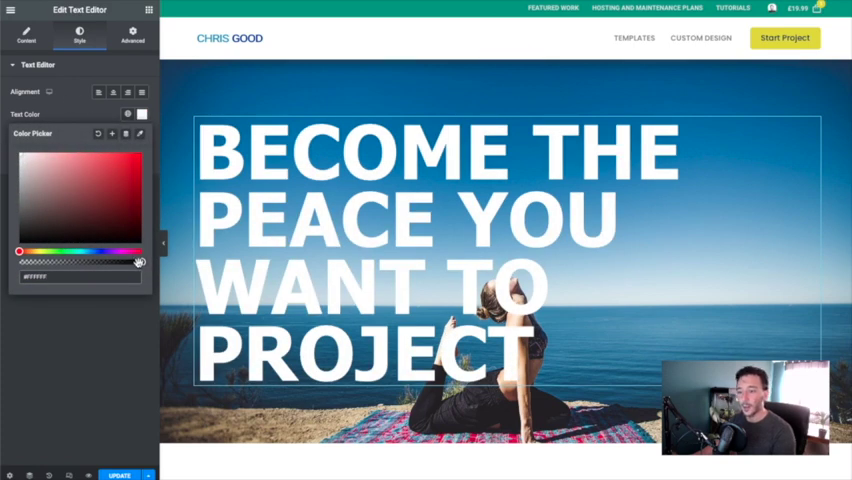
pyautogui.moveTo(140, 262); pyautogui.dragTo(107, 262)
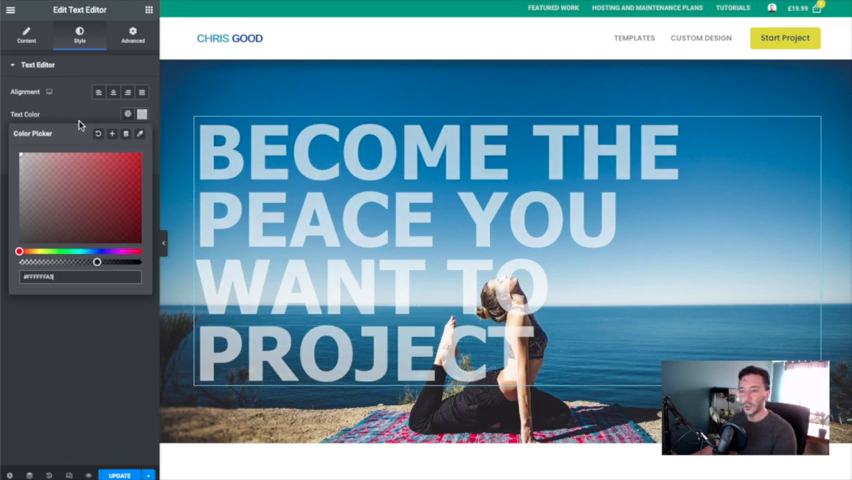
pyautogui.click(127, 114)
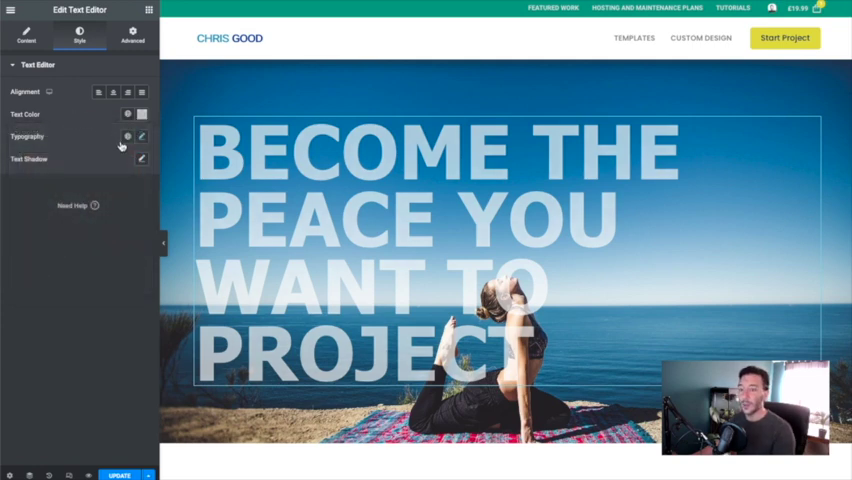
pyautogui.click(26, 33)
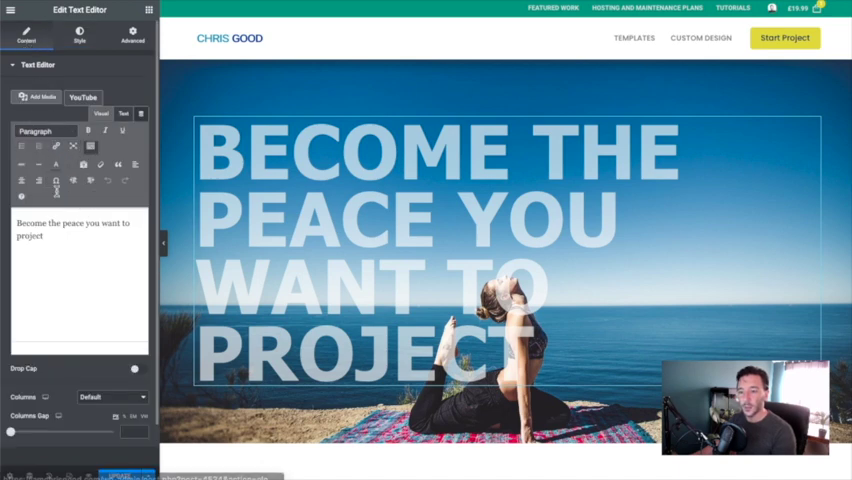
pyautogui.moveTo(56, 180)
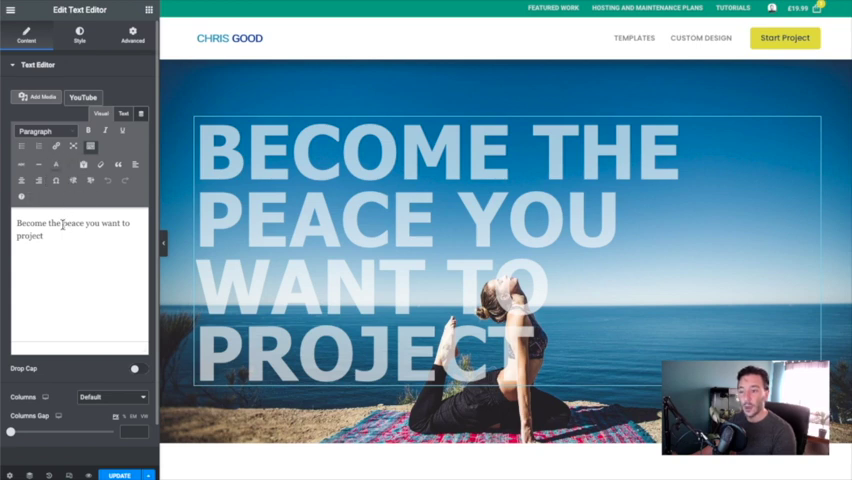
# Select the word PEACE and apply a yellow text colour to it
pyautogui.doubleClick(72, 223)
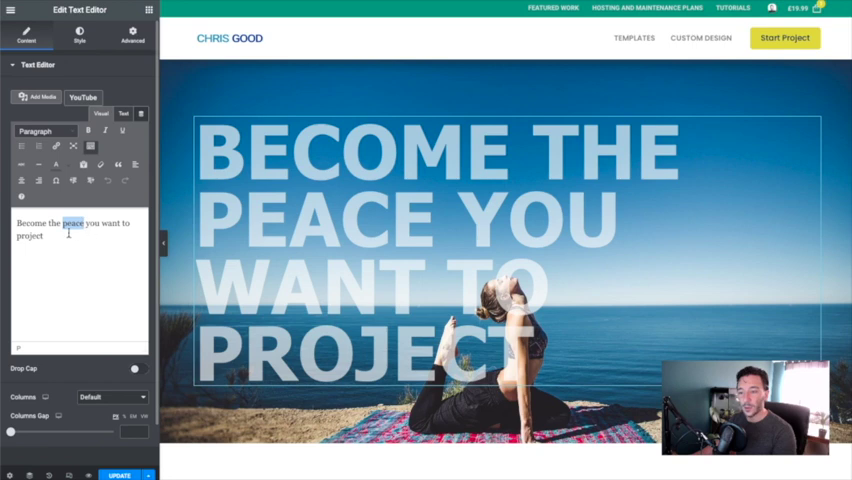
pyautogui.moveTo(57, 165)
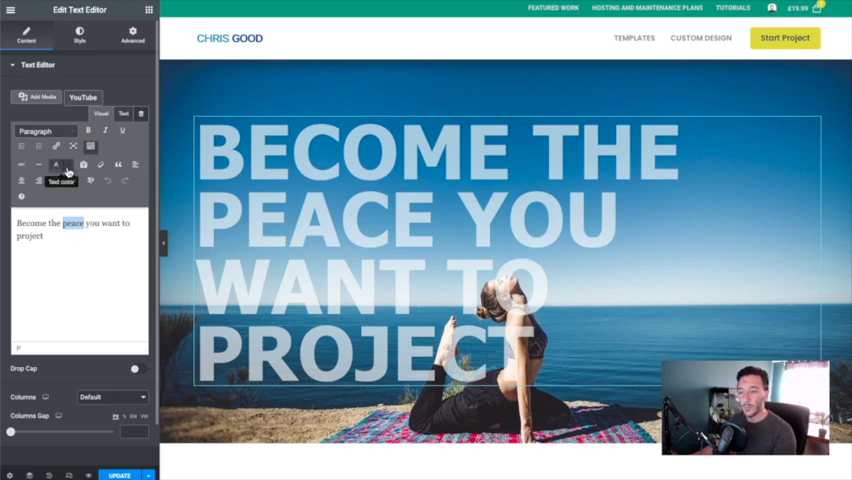
pyautogui.click(57, 165)
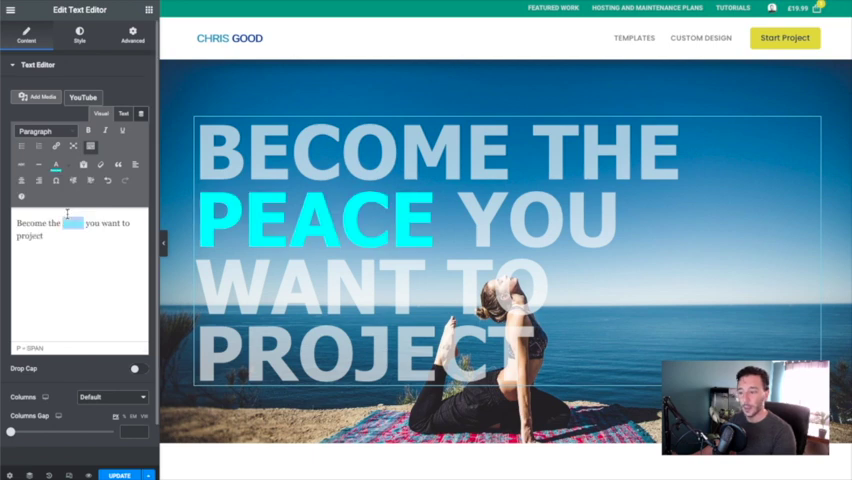
pyautogui.click(57, 165)
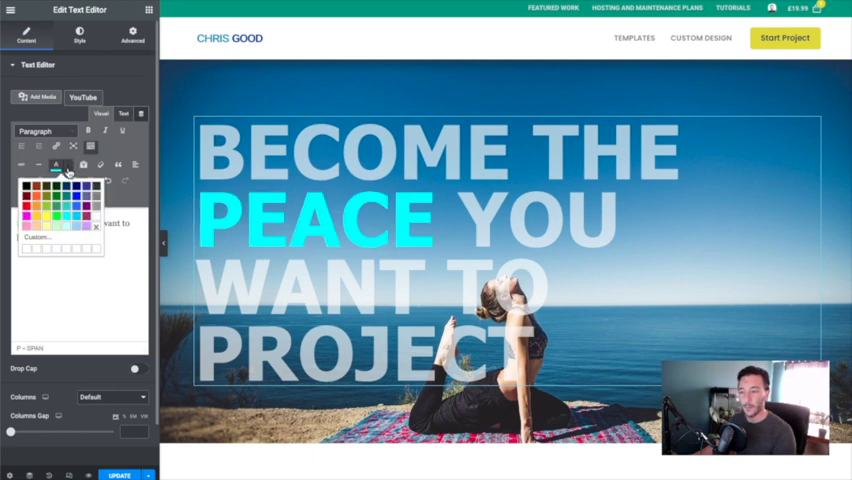
pyautogui.click(48, 205)
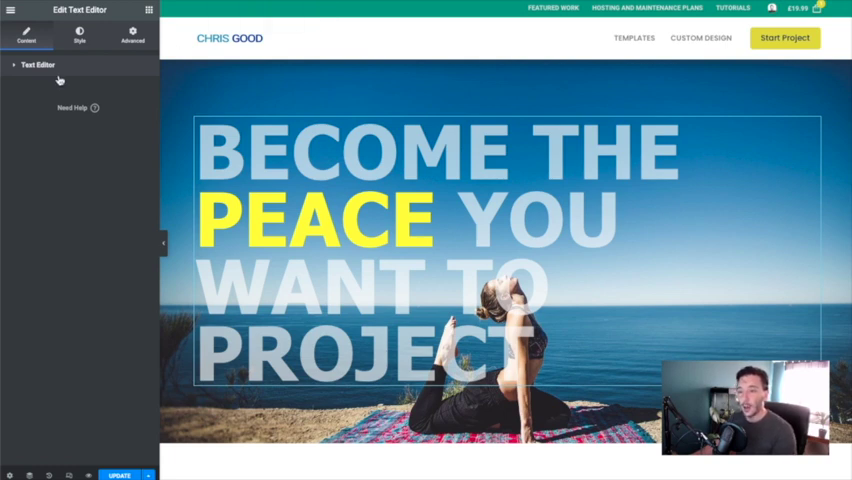
pyautogui.click(38, 64)
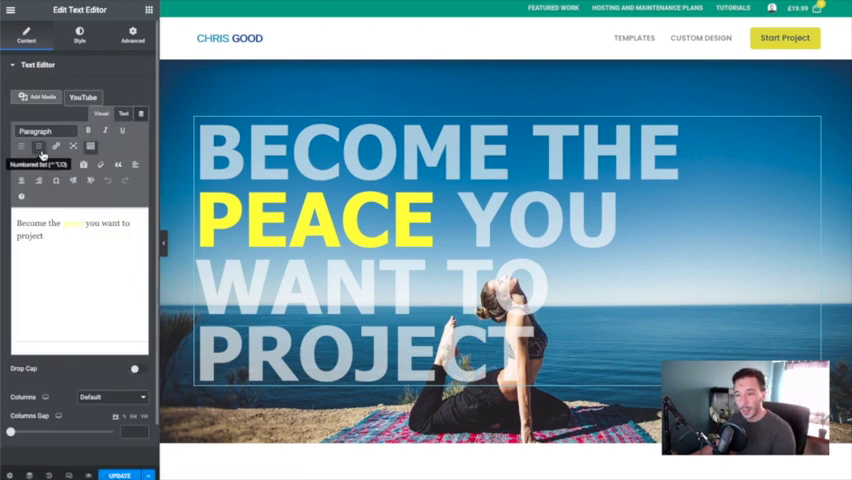
pyautogui.moveTo(118, 165)
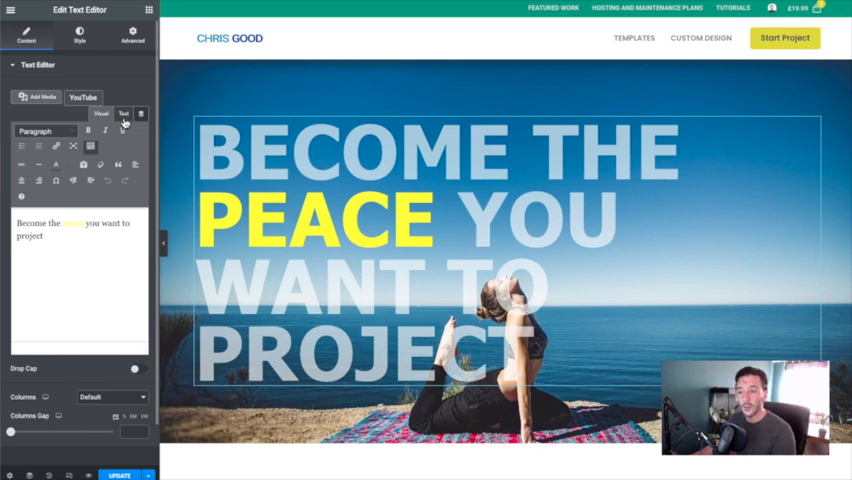
# Switch between the HTML source and visual views to inspect PEACE's span markup
pyautogui.click(123, 113)
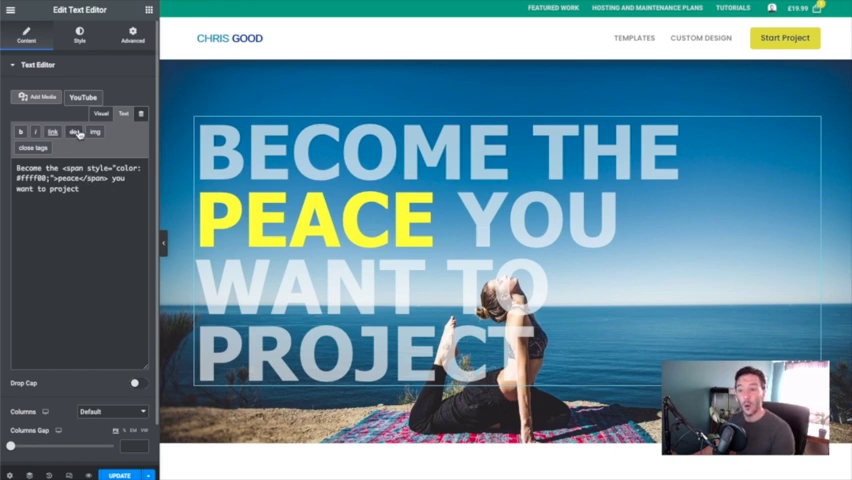
pyautogui.click(101, 113)
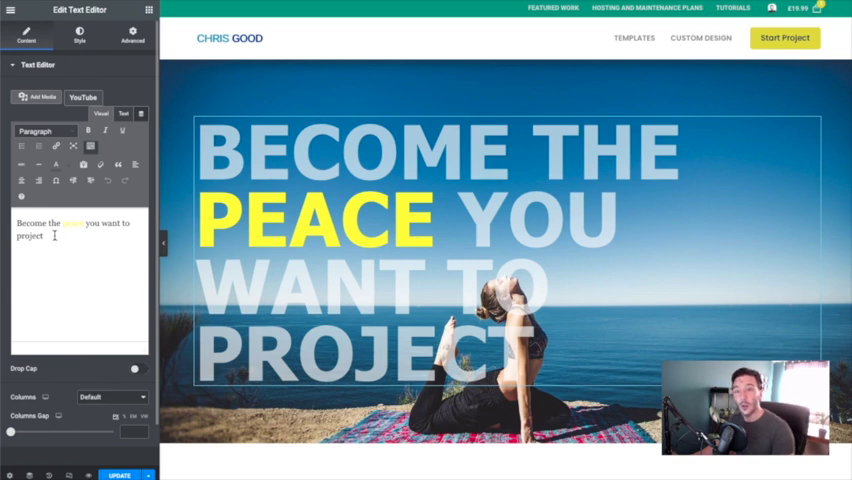
pyautogui.moveTo(83, 164)
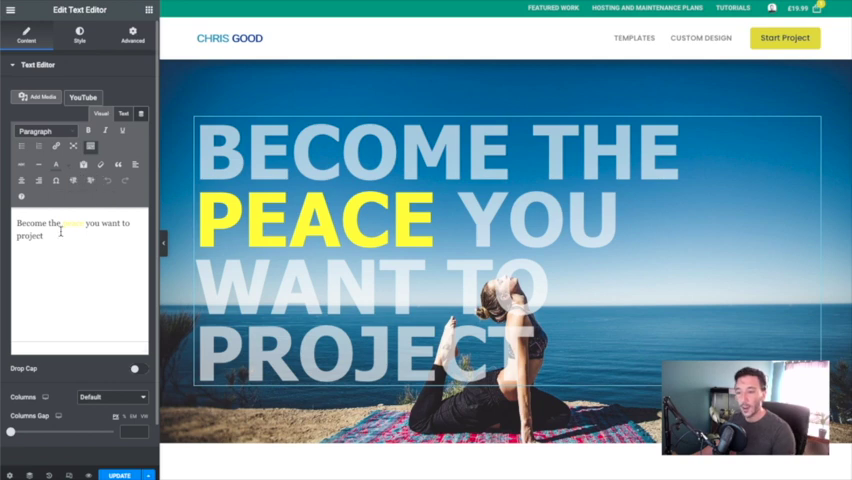
pyautogui.moveTo(68, 212)
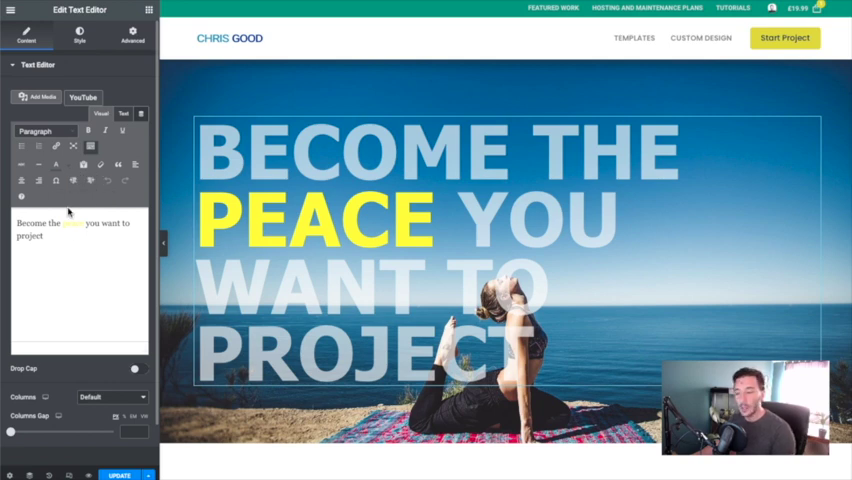
pyautogui.click(123, 113)
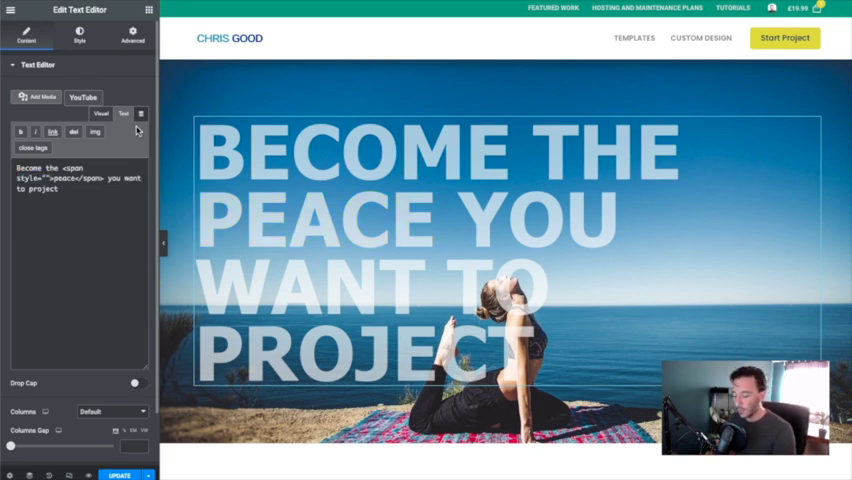
# Type a font-size px value into PEACE's span style in the HTML source
pyautogui.write('font-size:')
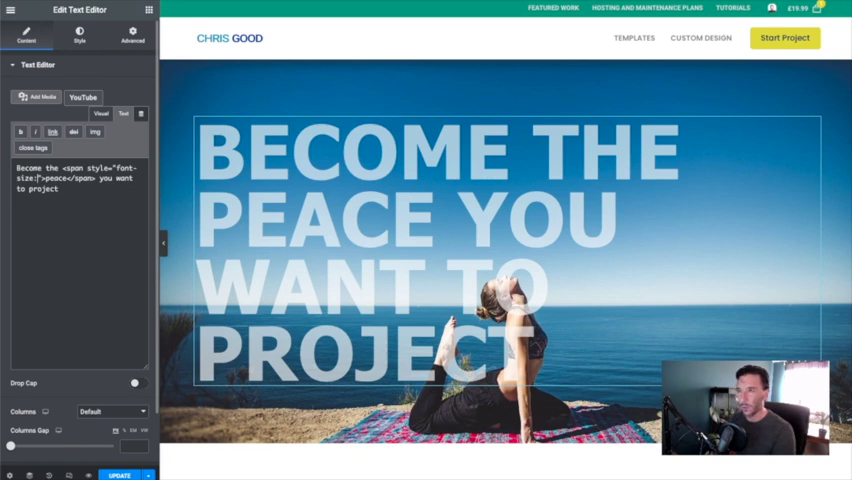
pyautogui.write('140')
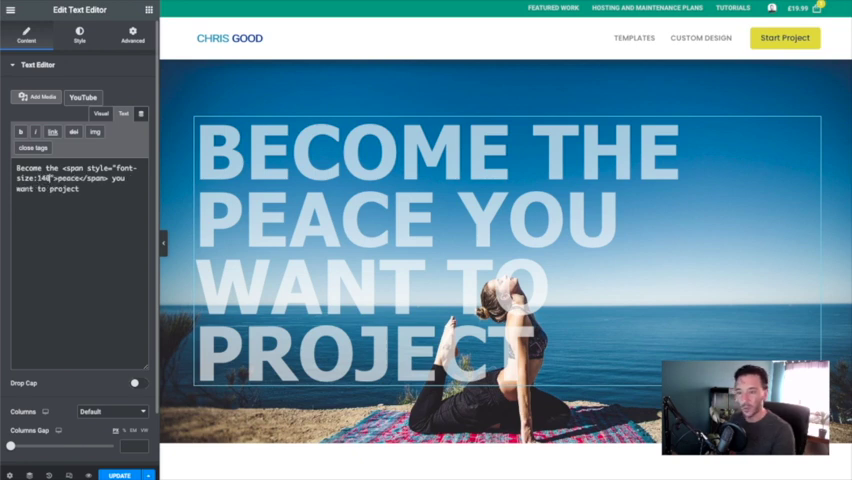
pyautogui.write('px')
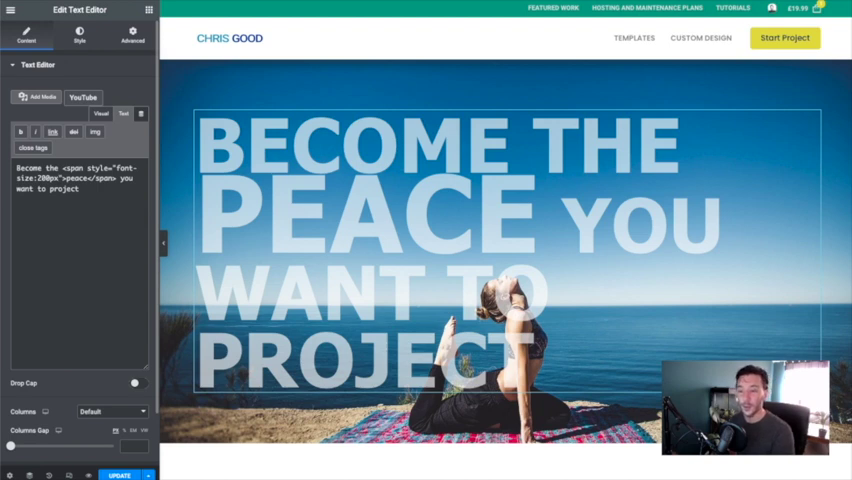
pyautogui.press('Backspace')
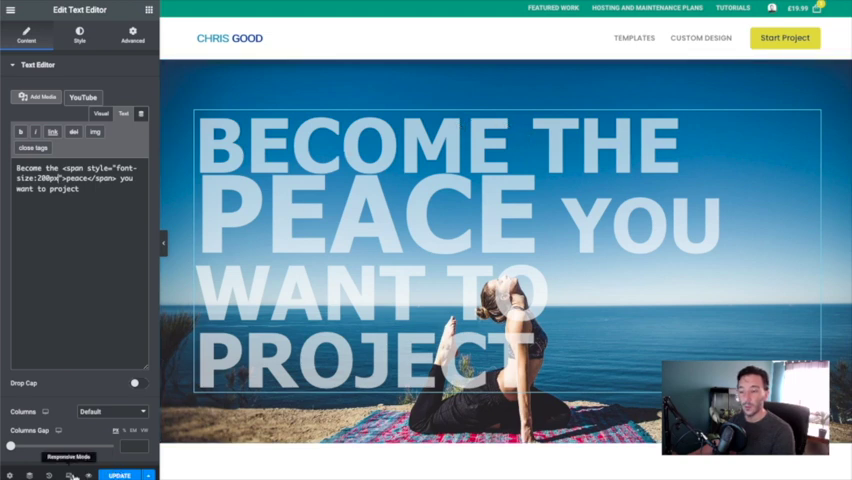
# In mobile view, try heading Typography sizes 80, 54, 50 and 166
pyautogui.click(476, 10)
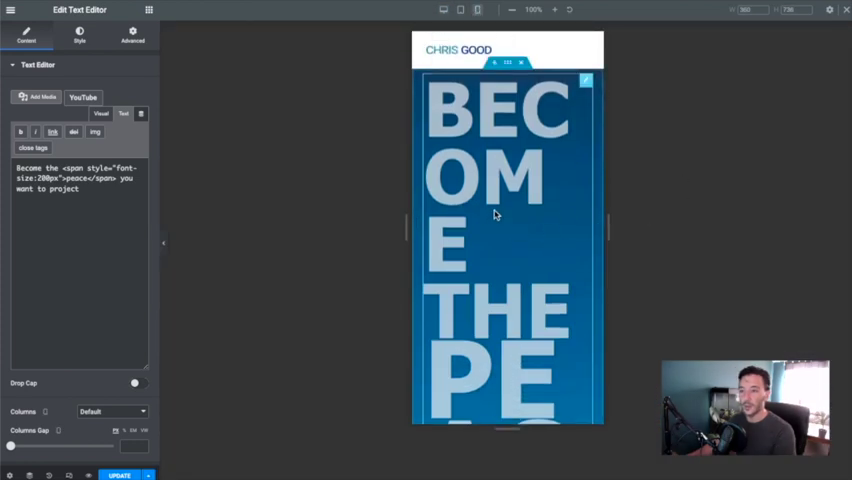
pyautogui.click(79, 33)
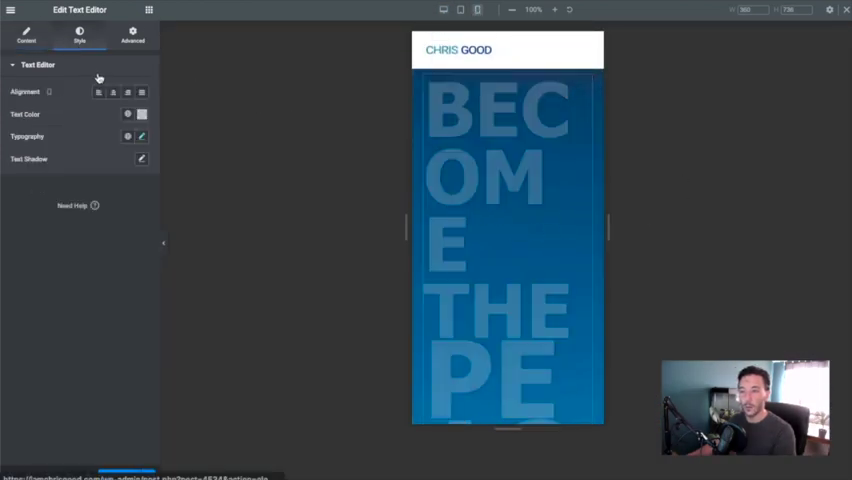
pyautogui.click(141, 136)
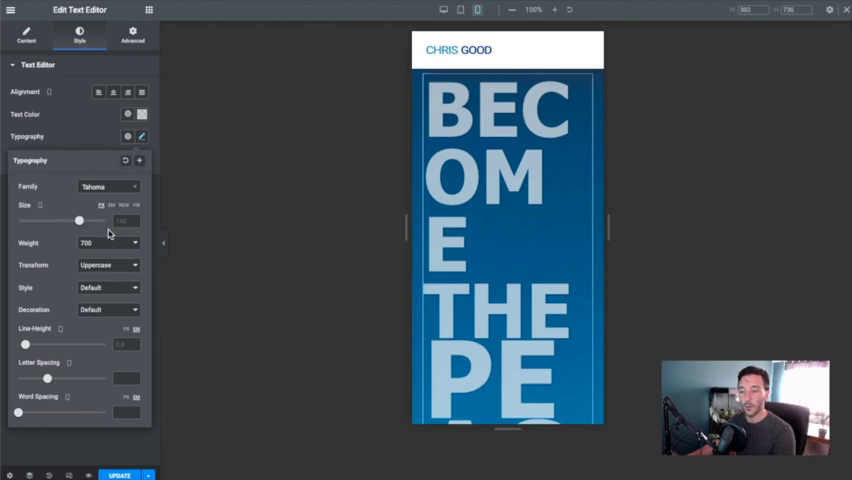
pyautogui.moveTo(80, 220); pyautogui.dragTo(57, 220)
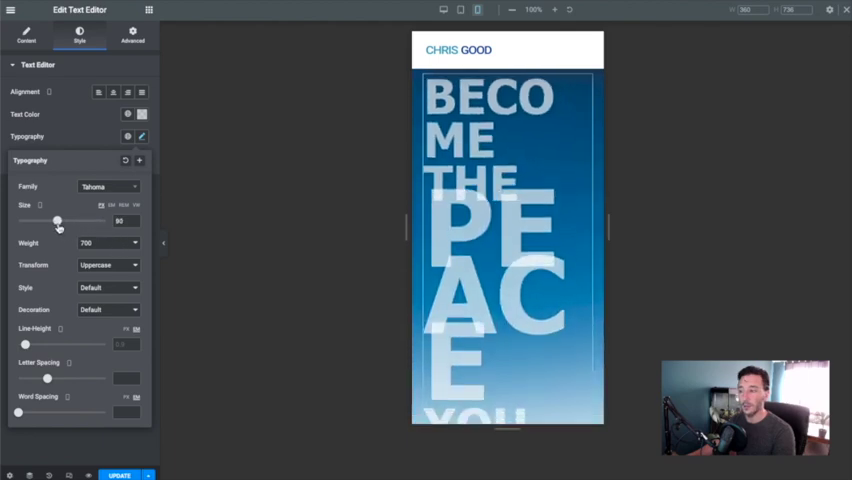
pyautogui.moveTo(57, 221); pyautogui.dragTo(43, 221)
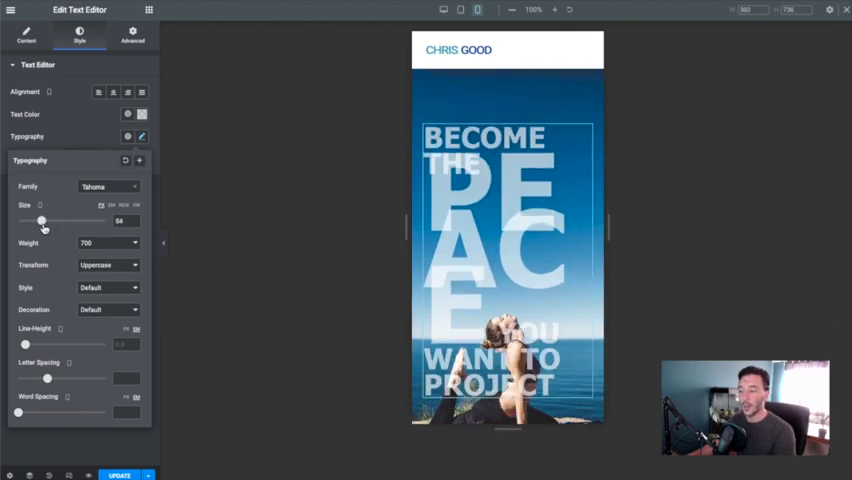
pyautogui.moveTo(45, 221); pyautogui.dragTo(41, 221)
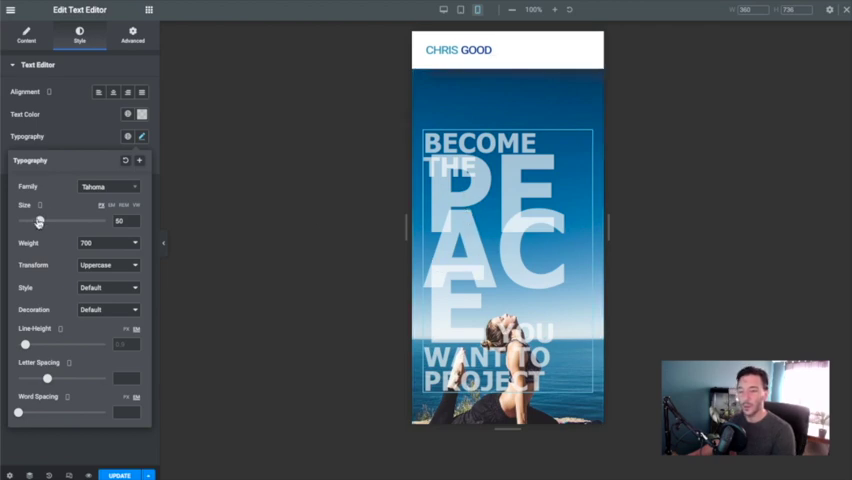
pyautogui.moveTo(40, 220); pyautogui.dragTo(95, 220)
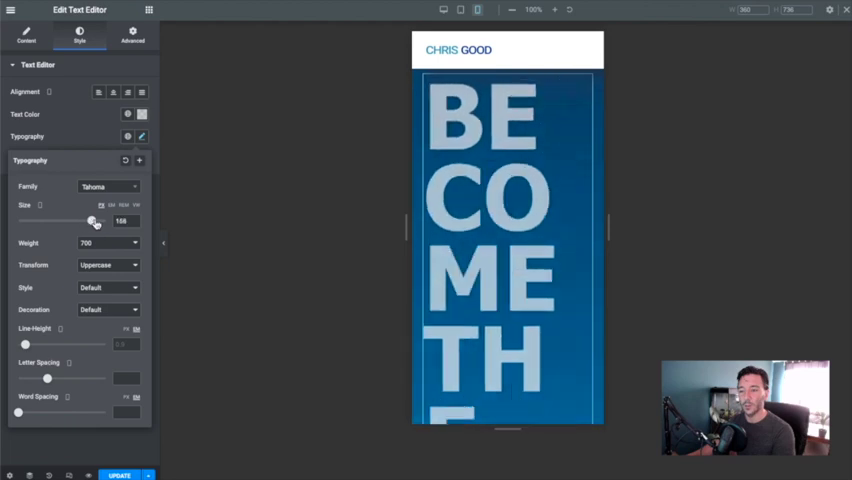
pyautogui.moveTo(93, 220); pyautogui.dragTo(80, 220)
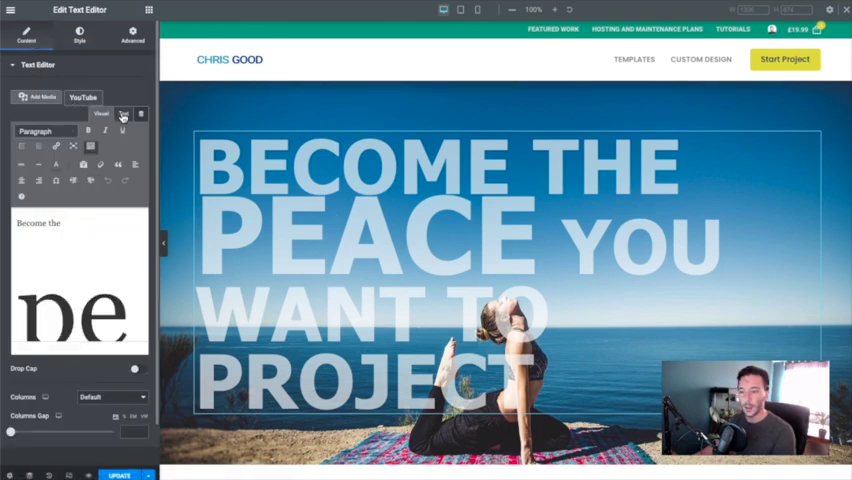
# Show the heading's HTML source to edit PEACE's span style
pyautogui.click(122, 114)
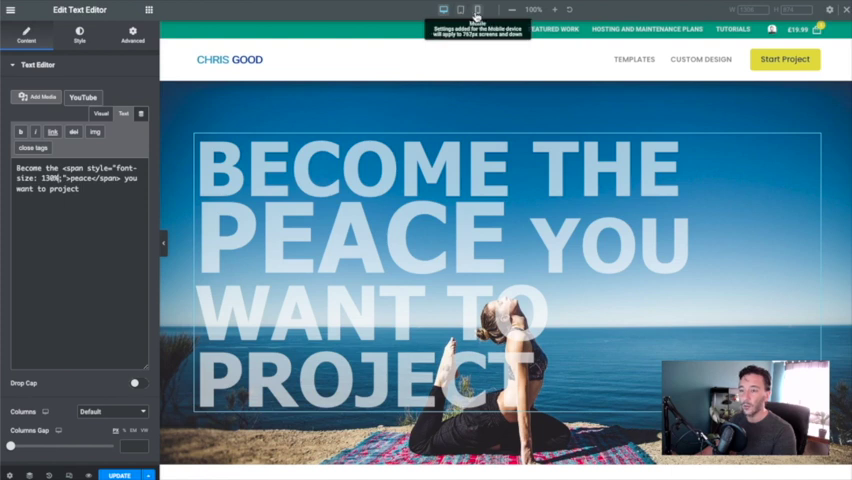
# In mobile view, drag the heading's typography size down from 102 to about 51
pyautogui.click(478, 10)
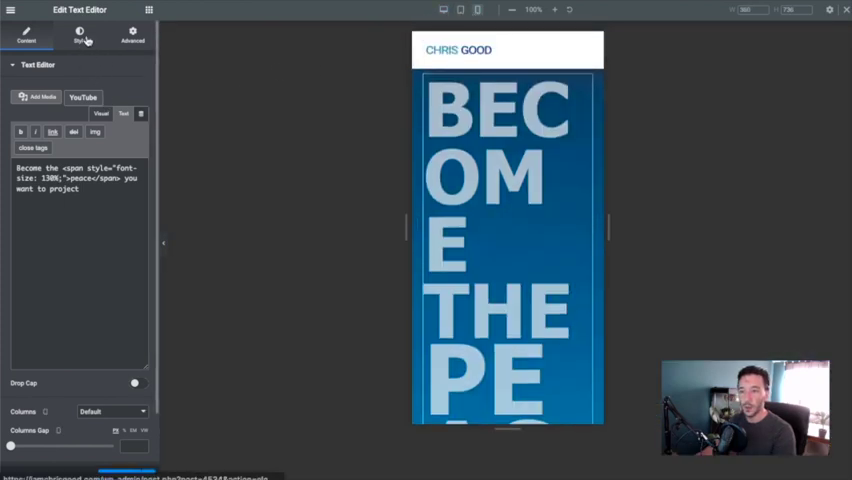
pyautogui.click(79, 38)
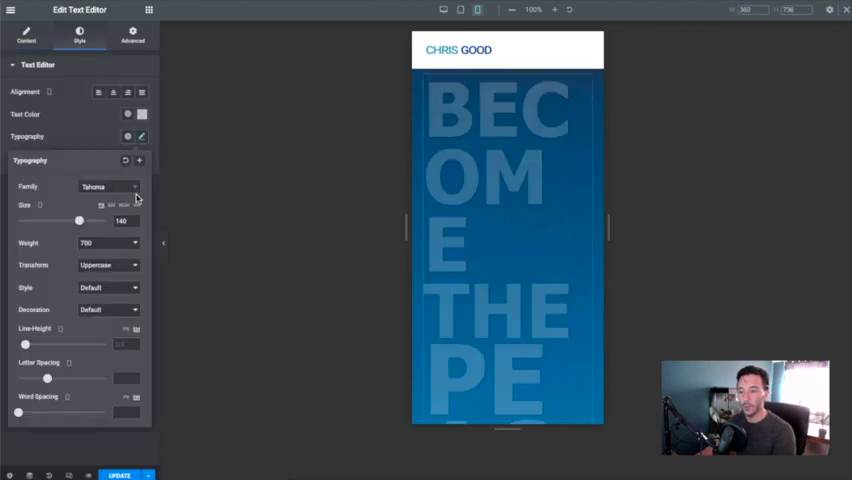
pyautogui.moveTo(80, 221); pyautogui.dragTo(62, 221)
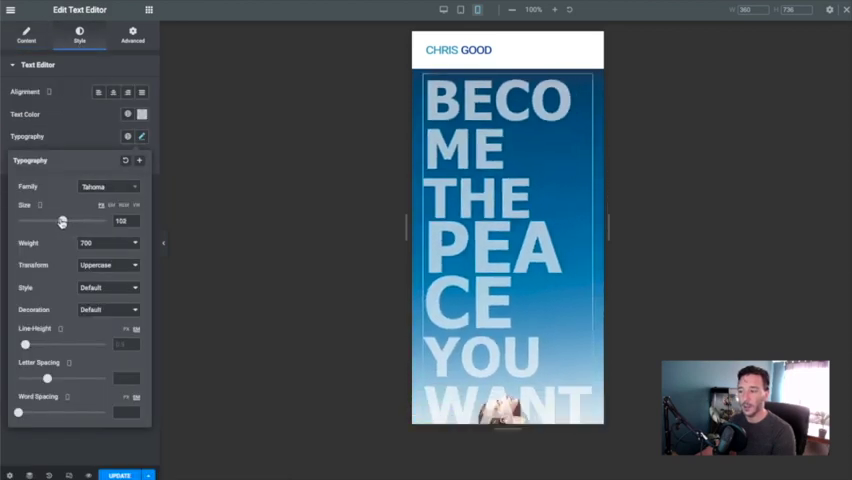
pyautogui.moveTo(62, 221); pyautogui.dragTo(40, 221)
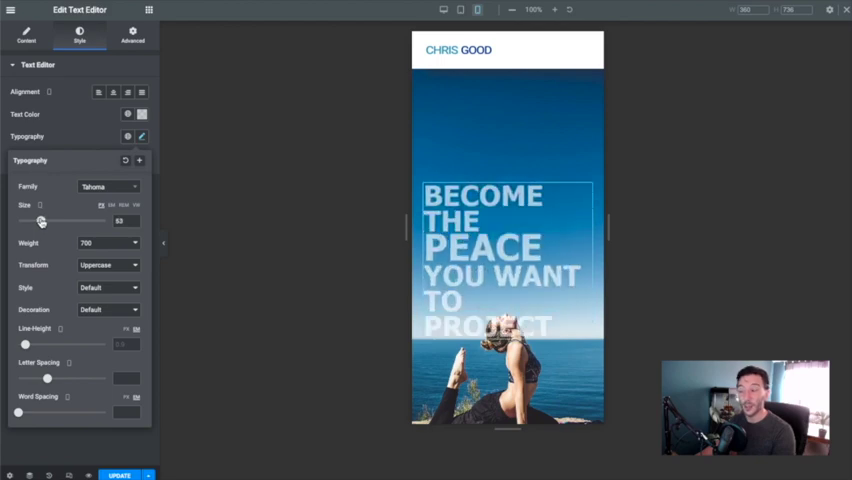
pyautogui.moveTo(42, 220); pyautogui.dragTo(40, 220)
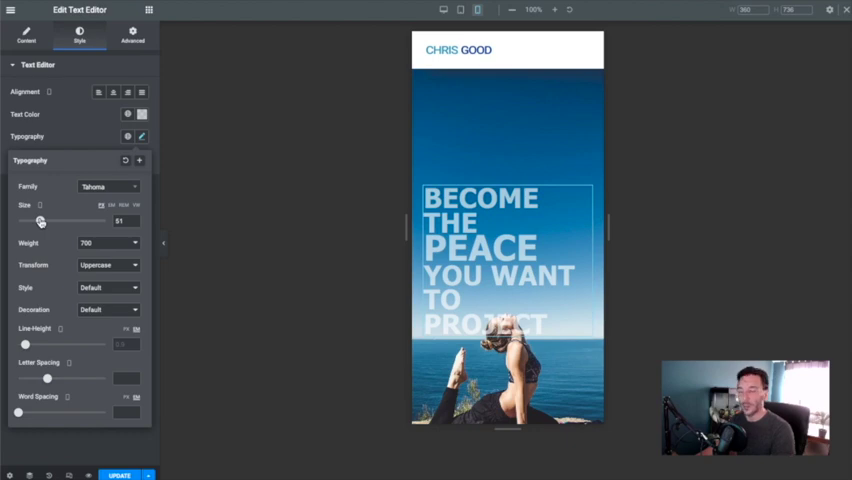
pyautogui.moveTo(41, 221); pyautogui.dragTo(40, 221)
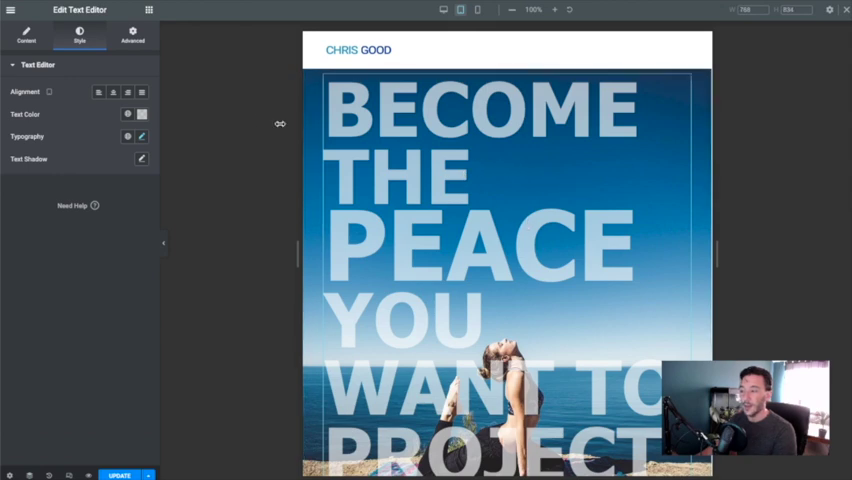
# Reduce the tablet heading size in Typography, then bring up the heading's text content for editing
pyautogui.click(140, 136)
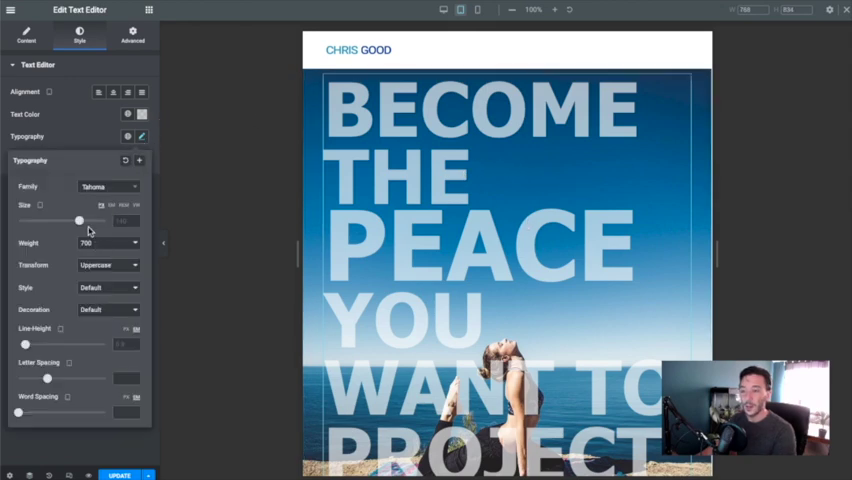
pyautogui.moveTo(79, 221); pyautogui.dragTo(55, 221)
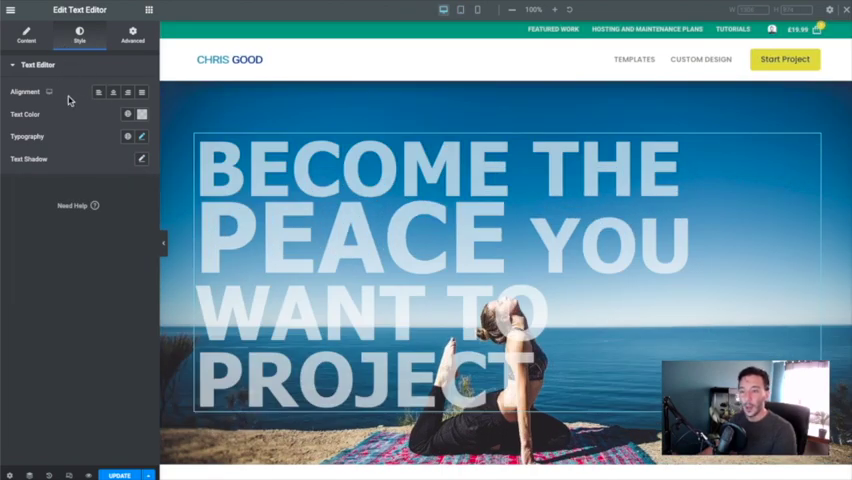
pyautogui.click(26, 32)
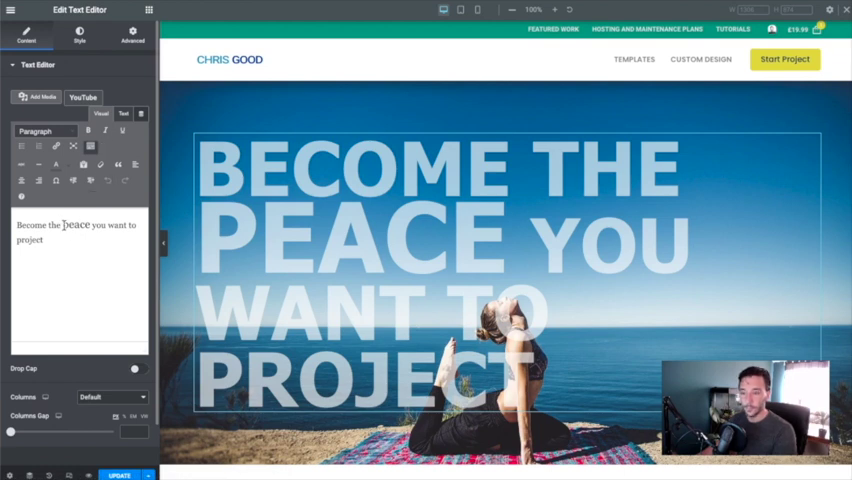
# Colour the word 'peace' yellow (#ffff00) and view the resulting HTML in the Text tab
pyautogui.doubleClick(75, 224)
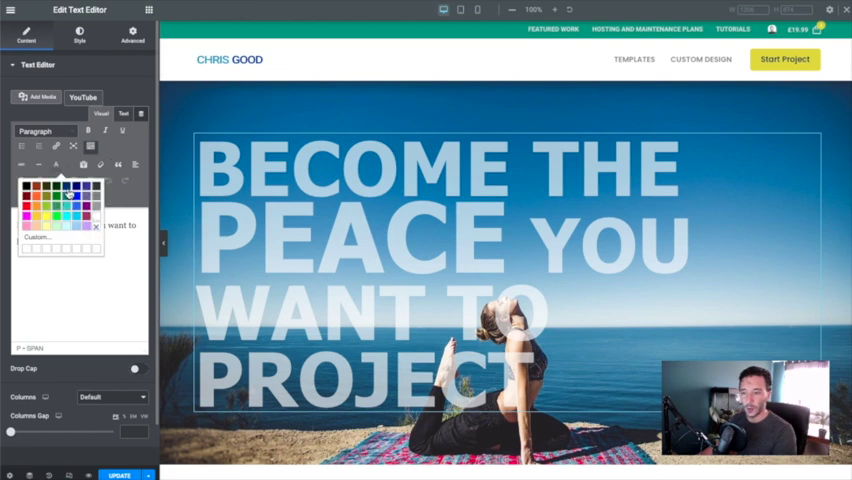
pyautogui.click(71, 202)
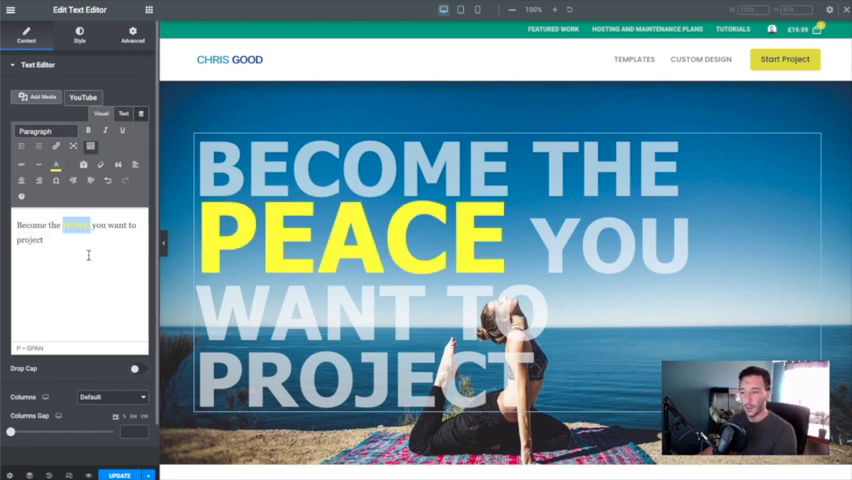
pyautogui.click(123, 113)
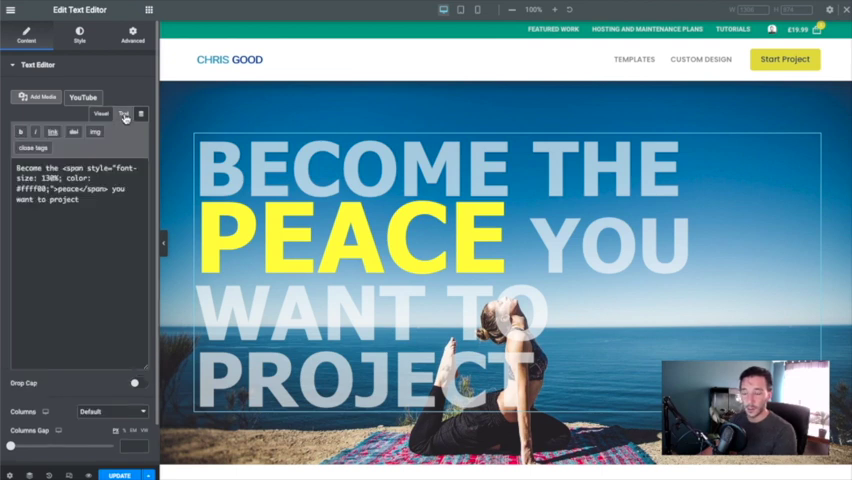